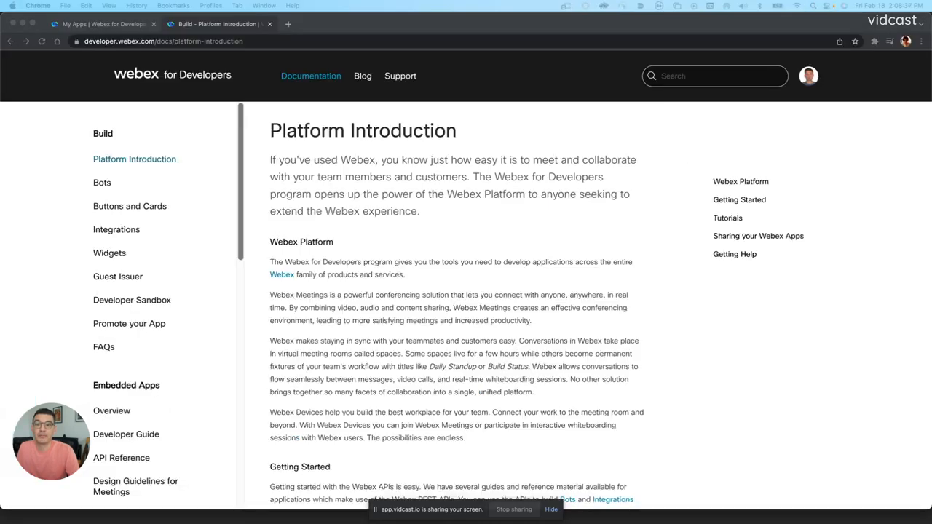
mouse_move(227, 70)
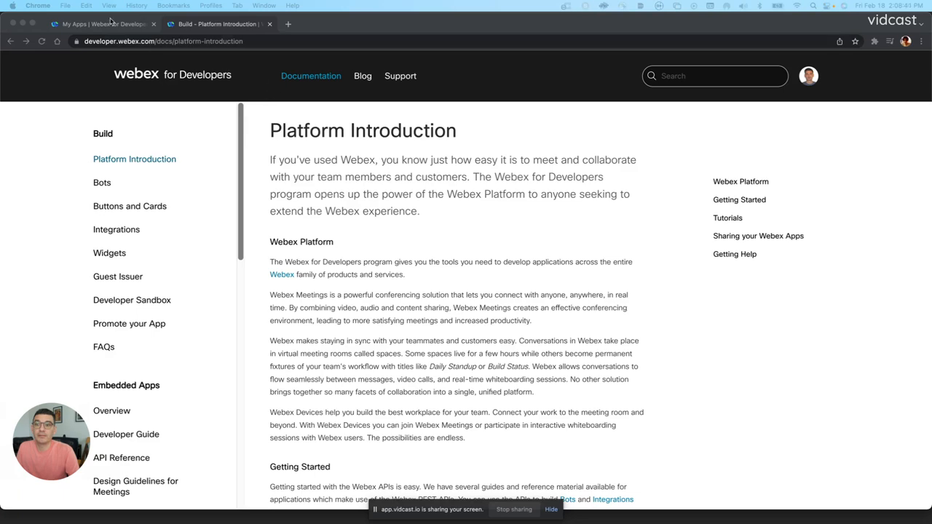
Switch to the My Apps tab and select TEST SEARCH BOT from the list
left_click(102, 23)
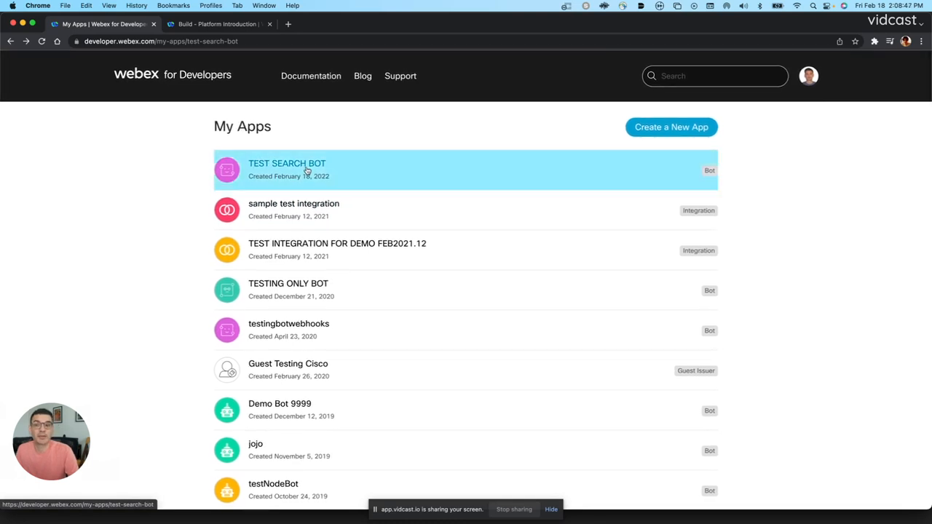
left_click(287, 164)
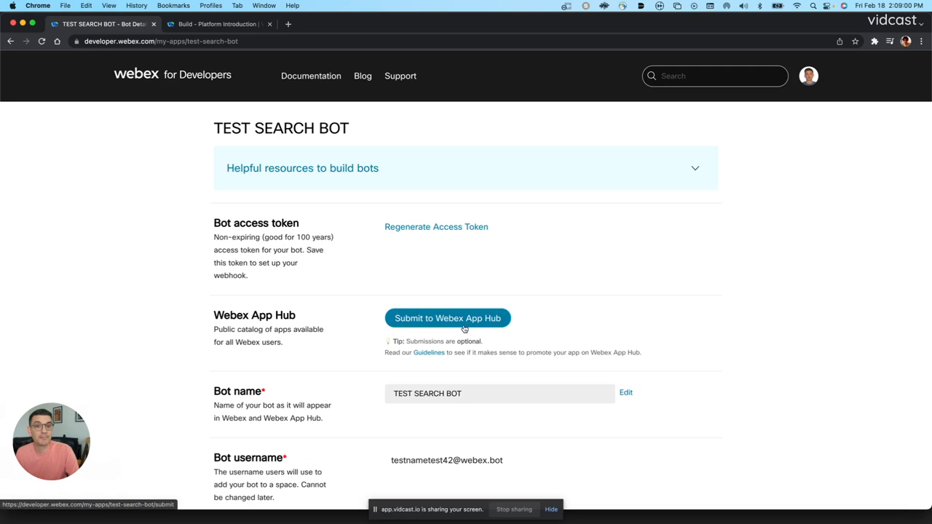
Start a Webex App Hub submission for TEST SEARCH BOT from its details page
left_click(448, 318)
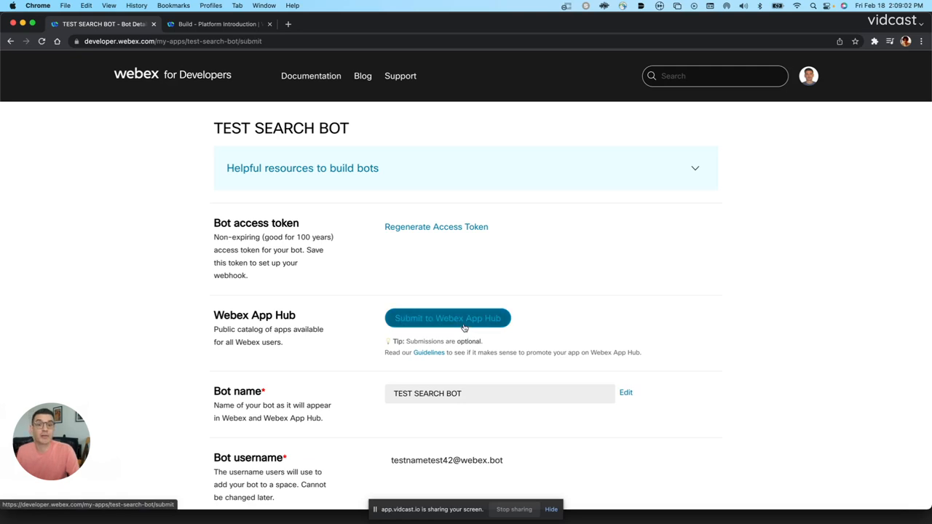
Review the App Hub Submission form down to its Cancel, Save and Submit buttons
left_click(448, 318)
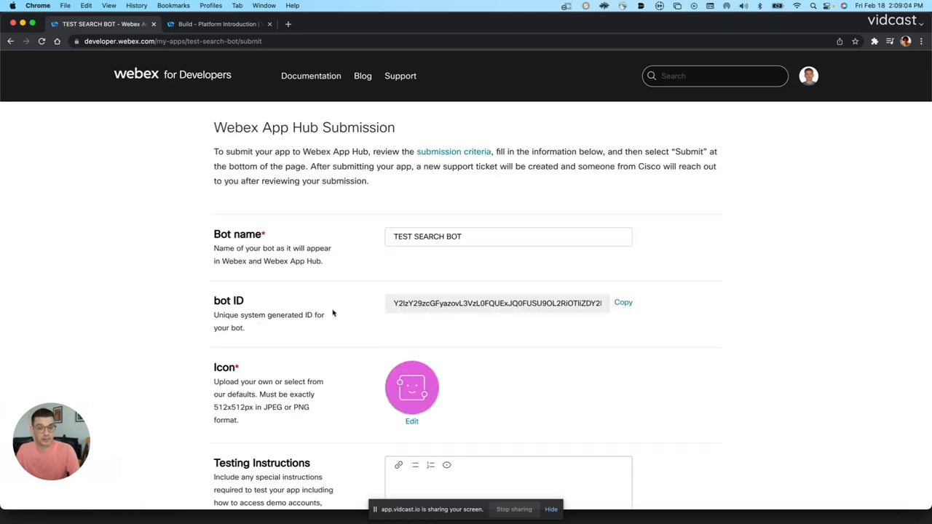
scroll("down", 3)
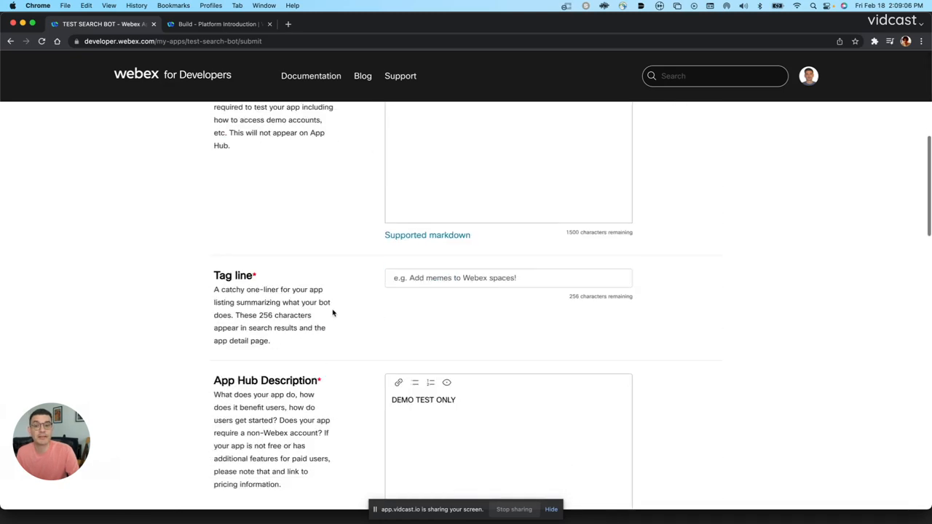
scroll("down", 3)
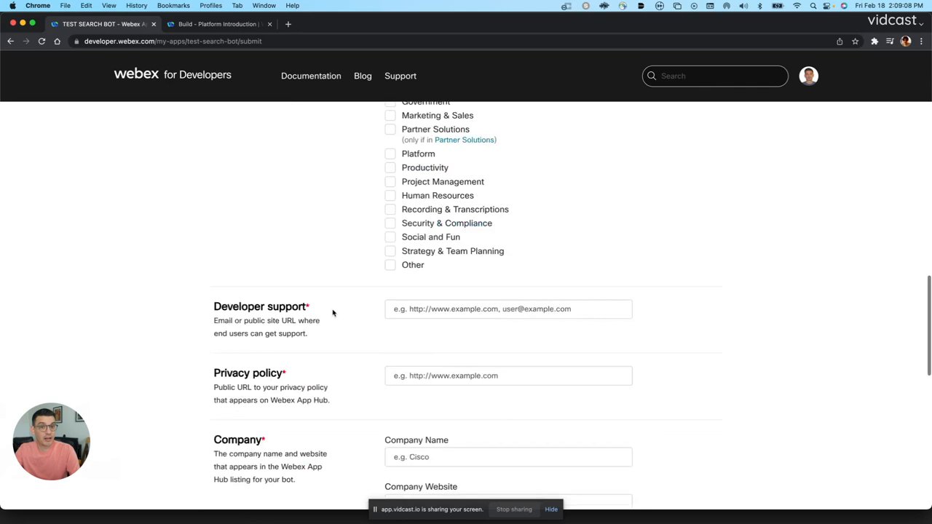
scroll("down", 3)
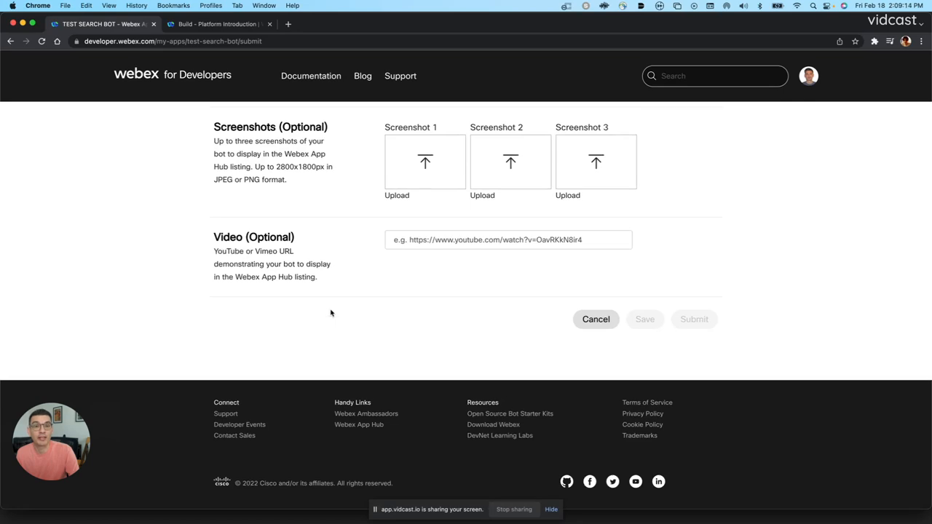
mouse_move(708, 329)
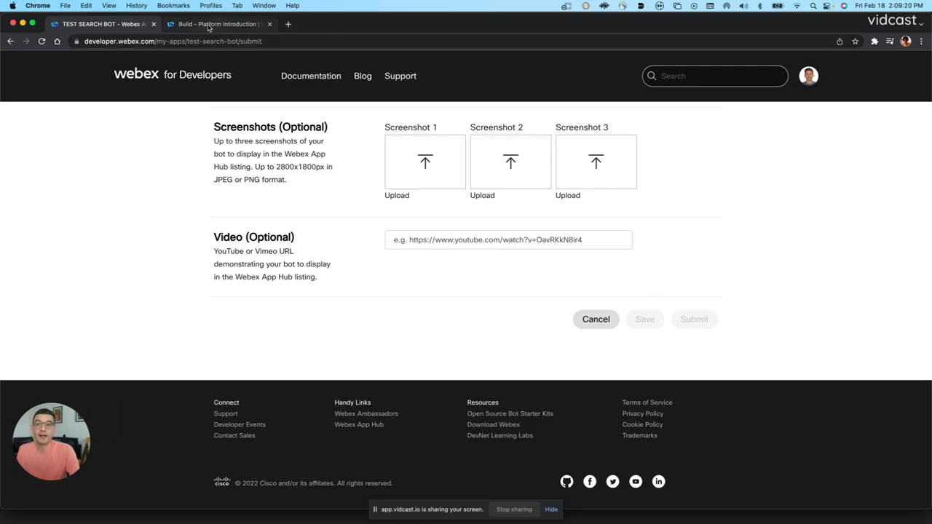
Go back to the docs and bring up the Promote your App submission process guide
left_click(216, 24)
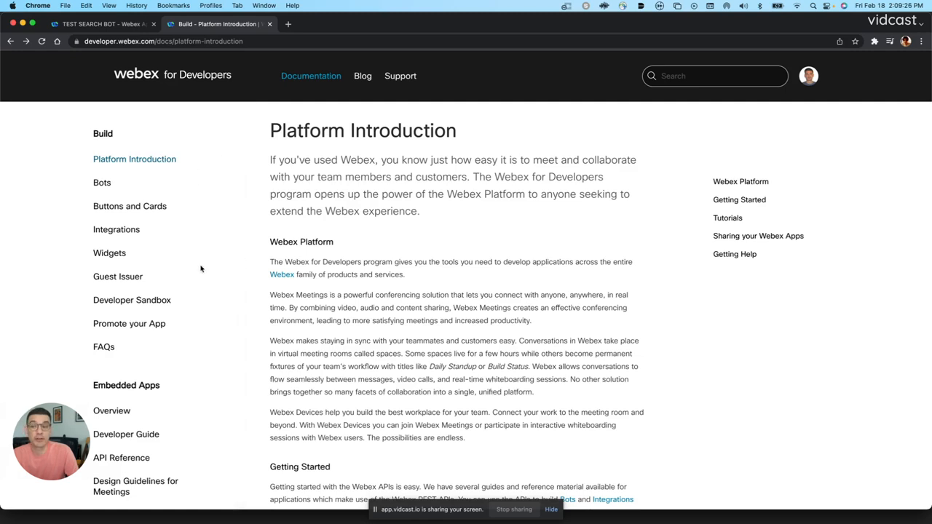
mouse_move(355, 55)
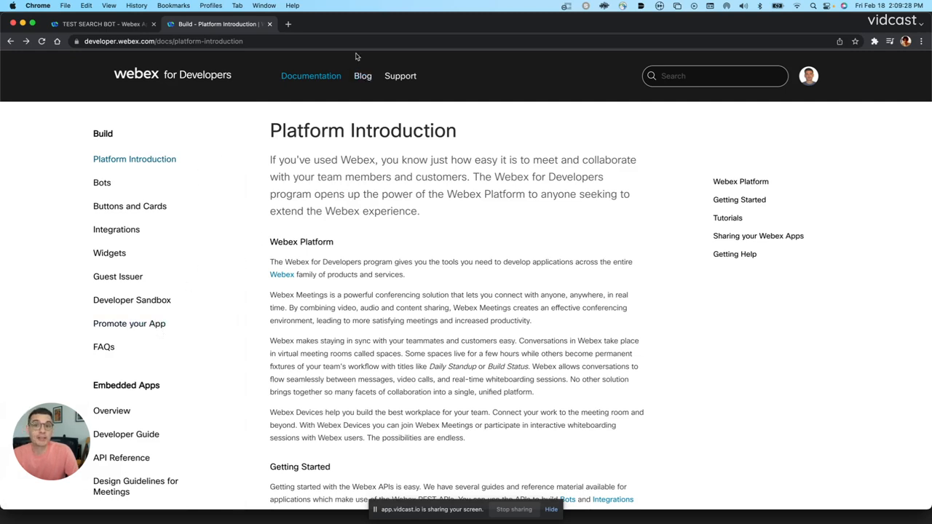
mouse_move(312, 76)
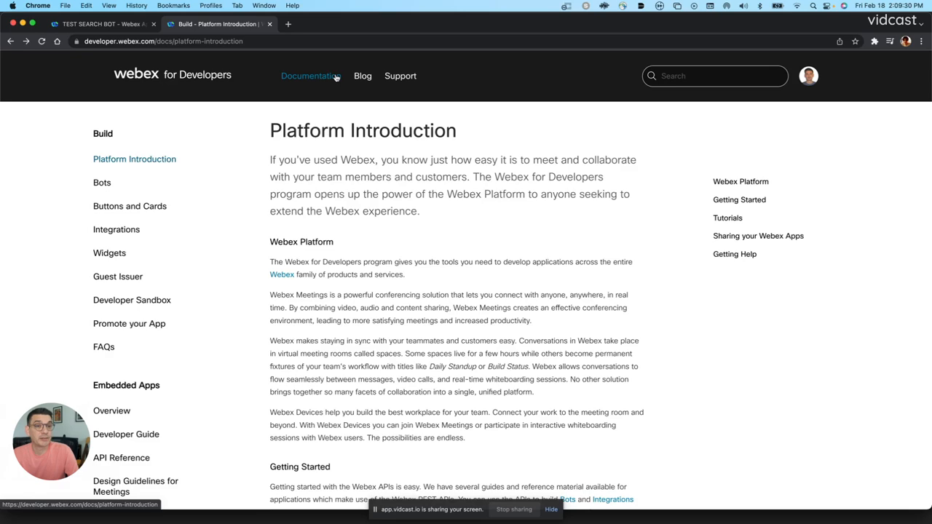
mouse_move(129, 323)
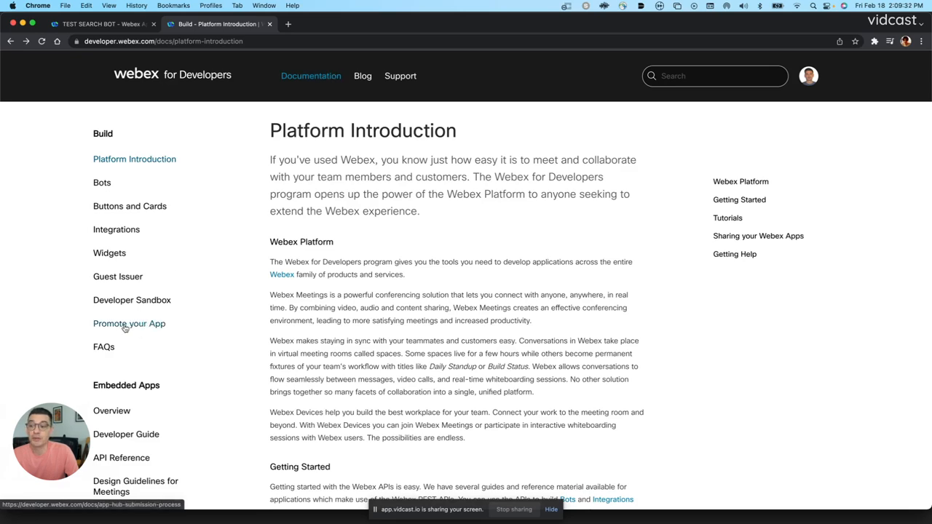
left_click(128, 324)
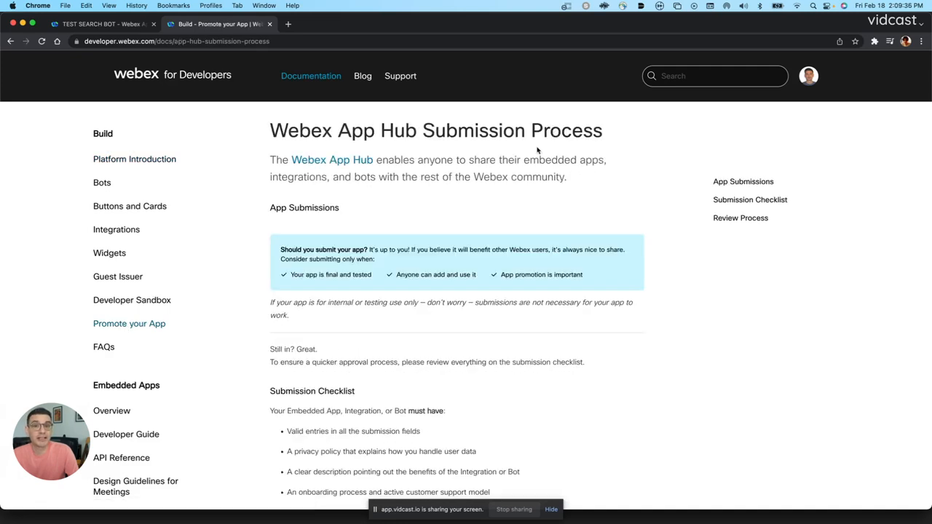
scroll("down", 3)
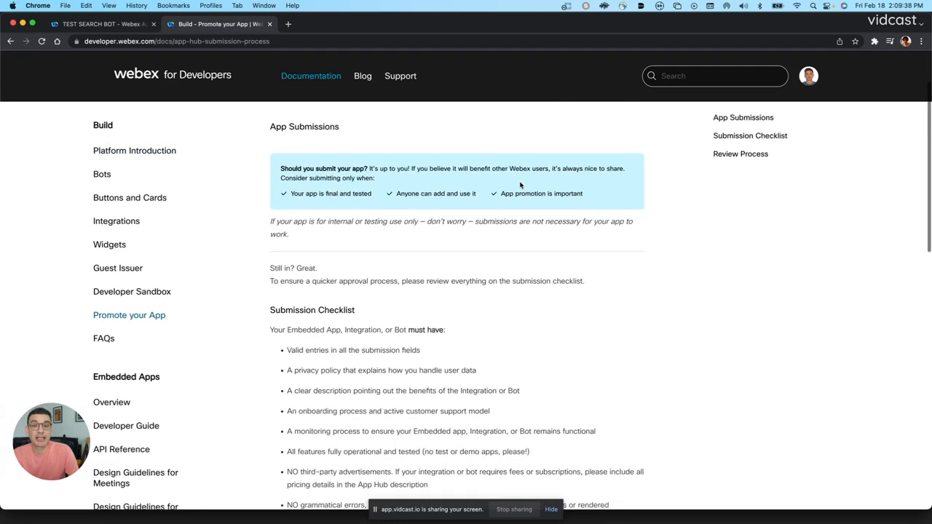
scroll("down", 3)
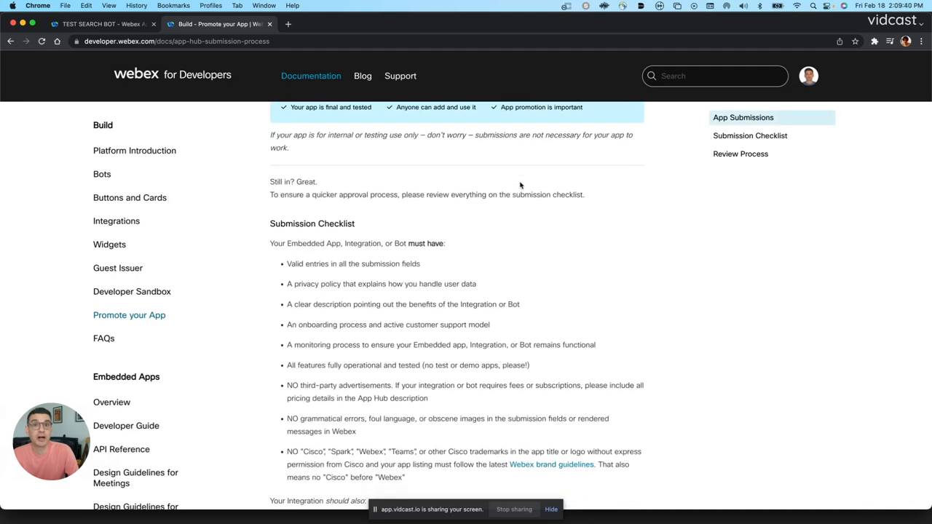
scroll("down", 3)
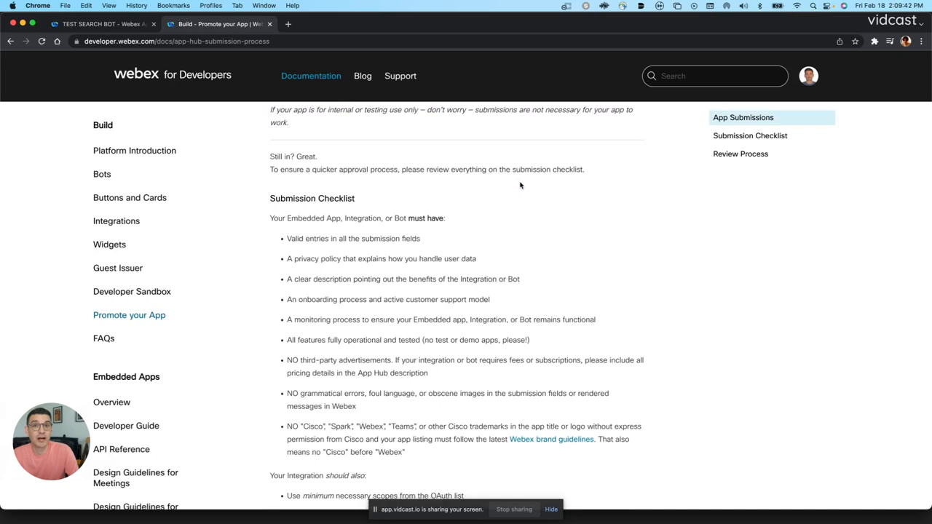
scroll("down", 3)
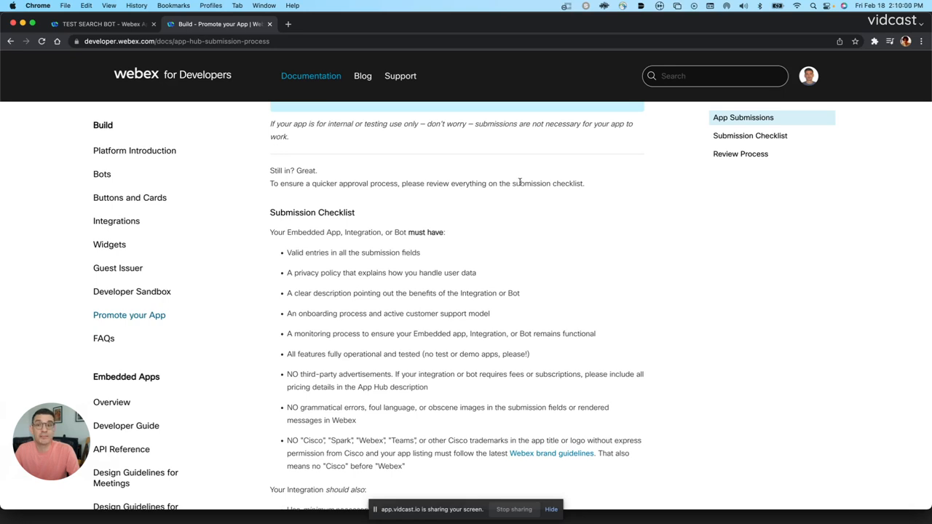
scroll("up", 3)
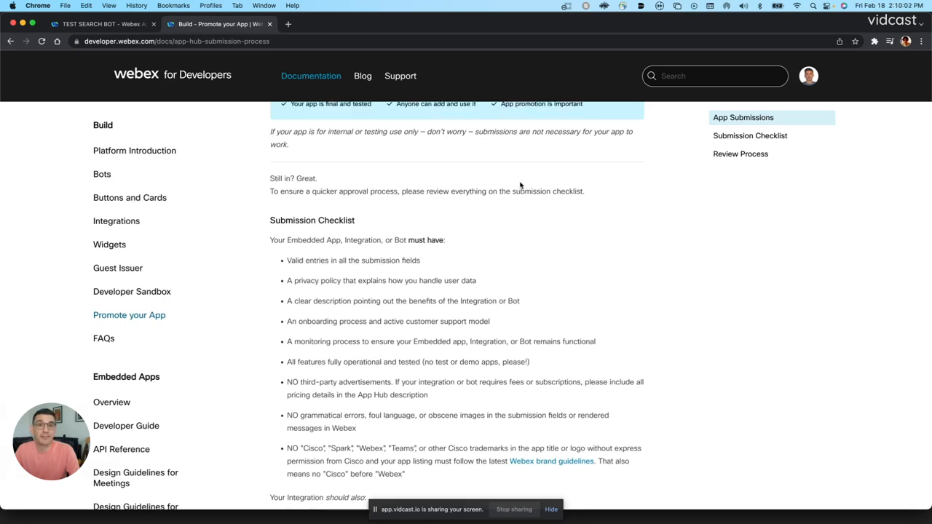